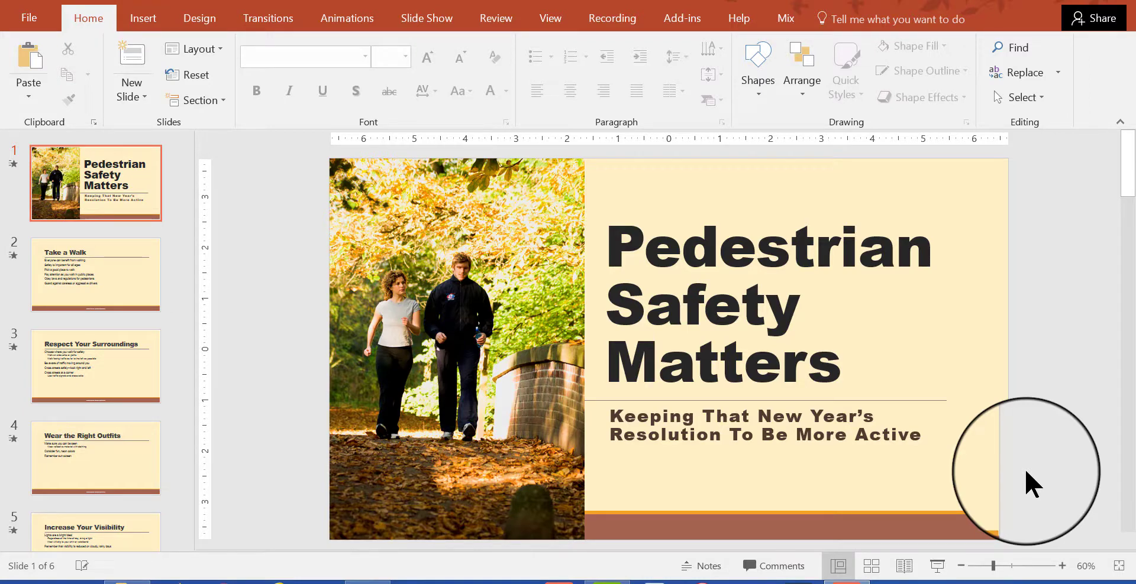
{"action": "mouse_move", "coordinate": [261, 228]}
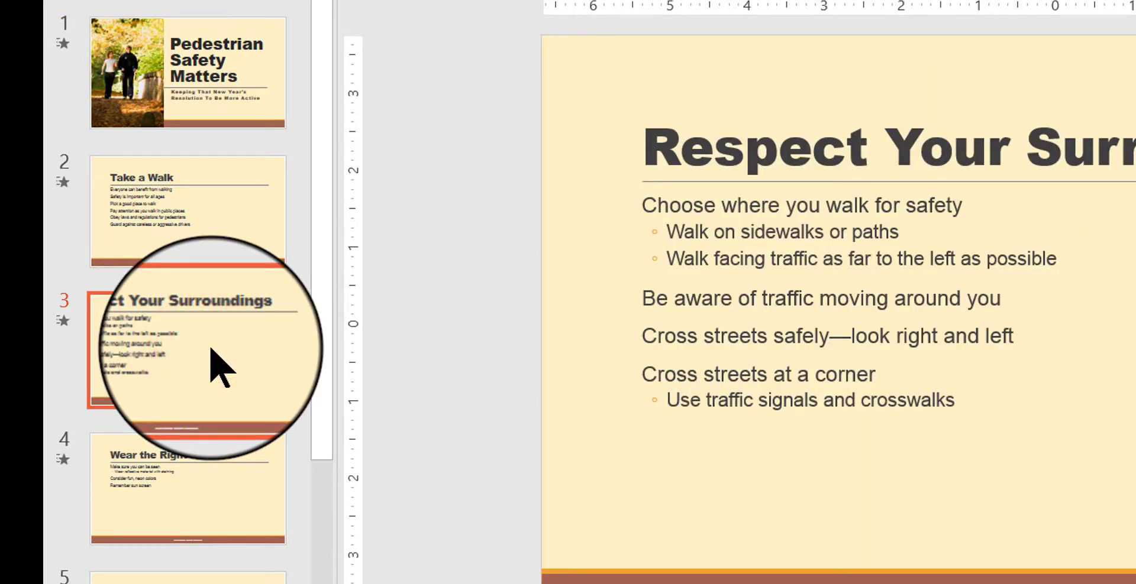
{"action": "mouse_move", "coordinate": [217, 362]}
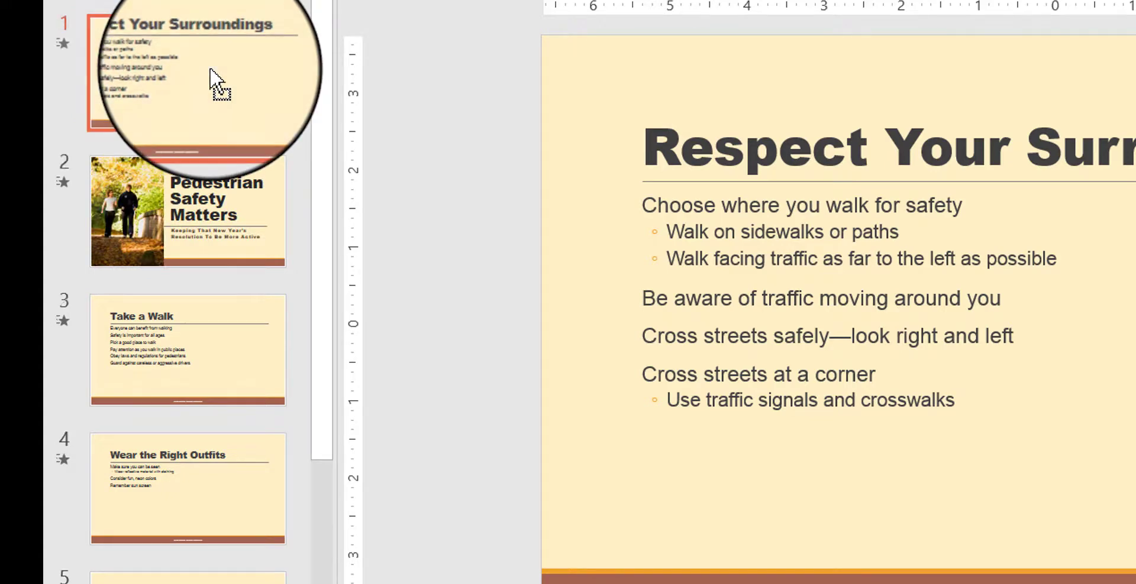
{"action": "mouse_move", "coordinate": [435, 355]}
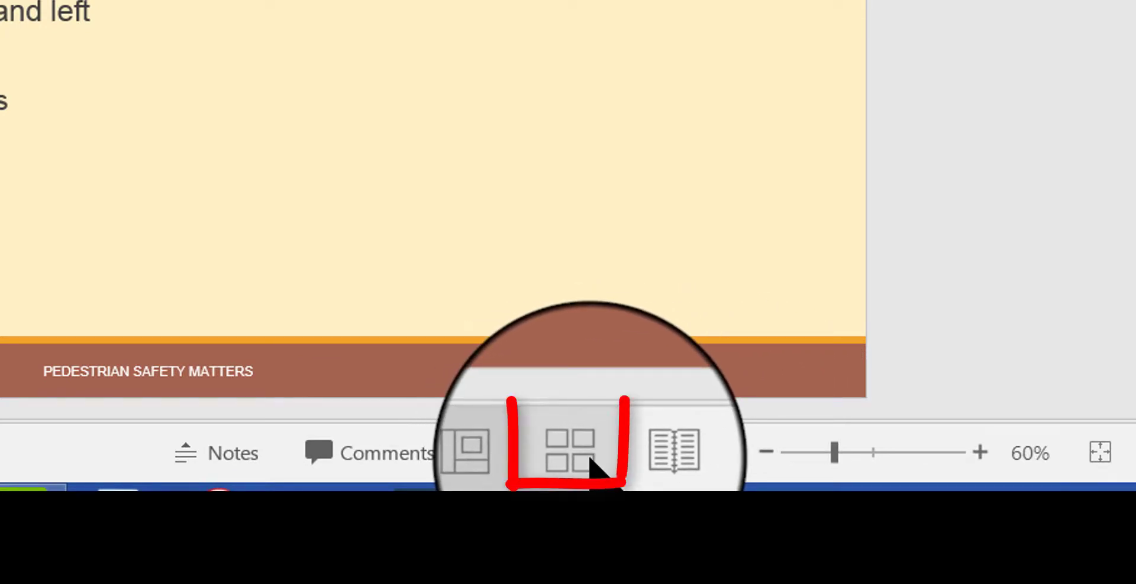
- Switch to Slide Sorter view from the status bar to see all slides as thumbnails
{"action": "left_click", "coordinate": [569, 452]}
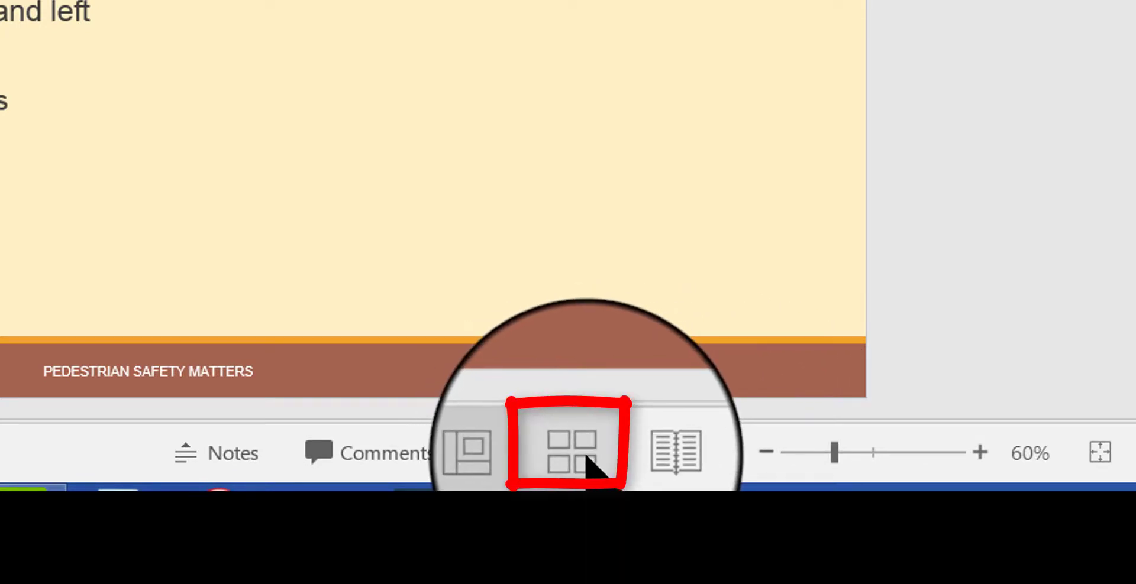
{"action": "left_click", "coordinate": [568, 453]}
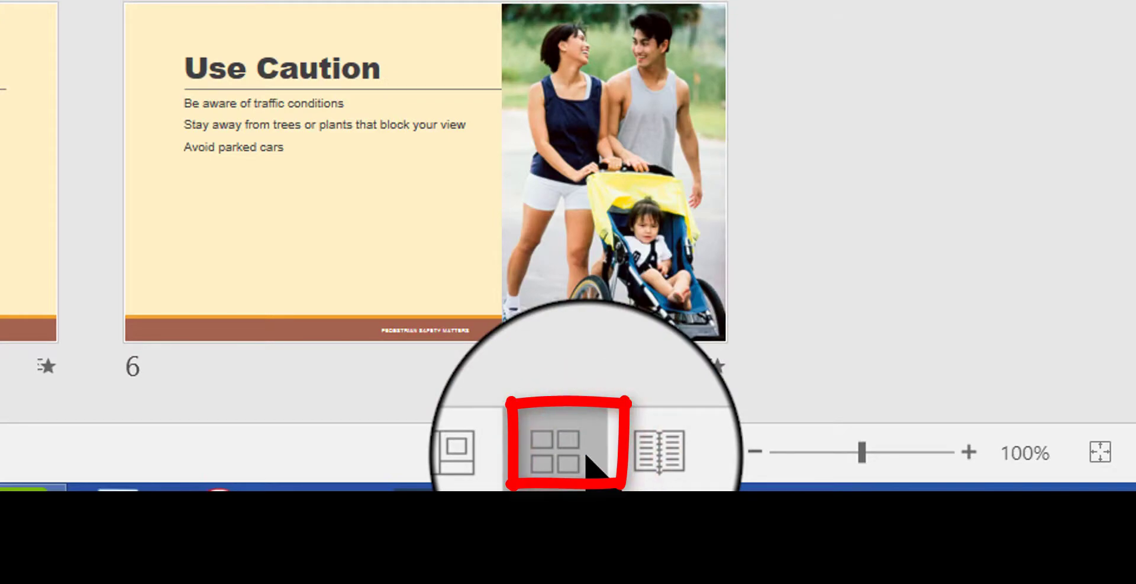
{"action": "left_click", "coordinate": [564, 451]}
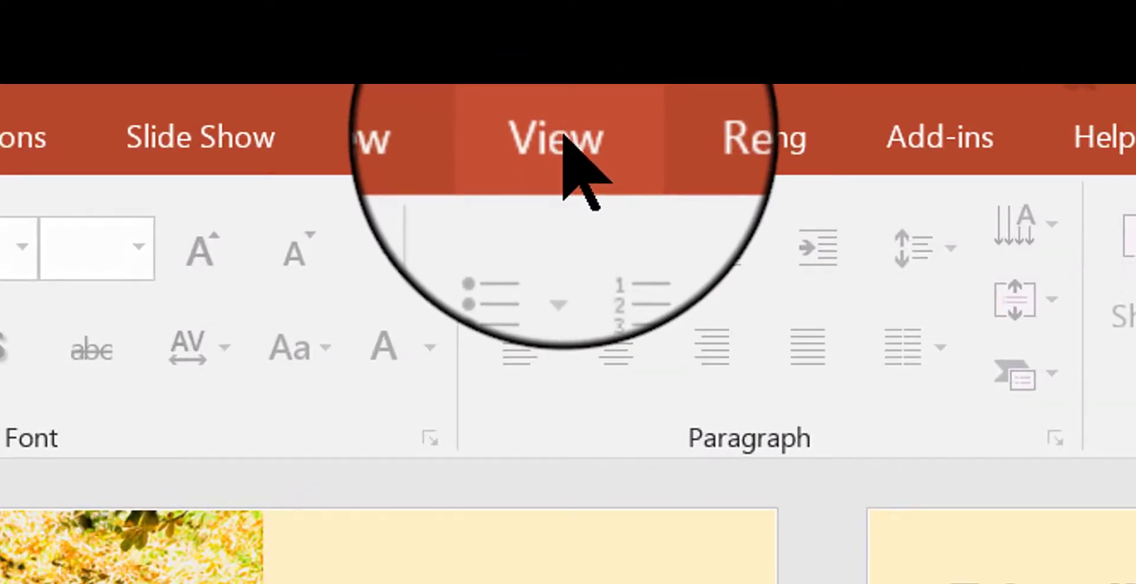
- Choose Slide Sorter from the View tab's Presentation Views group
{"action": "left_click", "coordinate": [556, 134]}
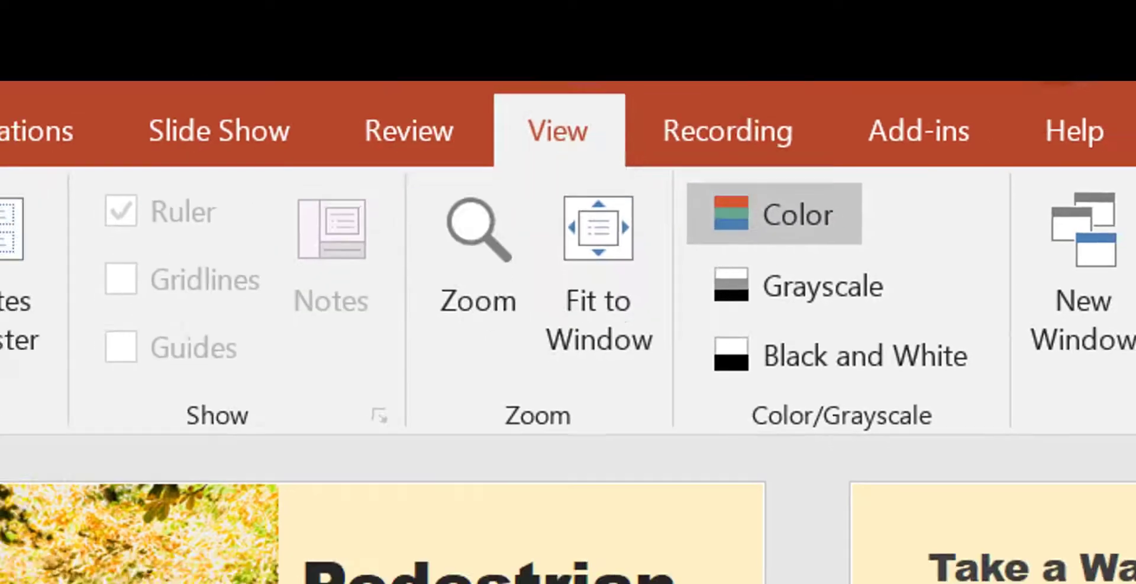
{"action": "left_click", "coordinate": [142, 101]}
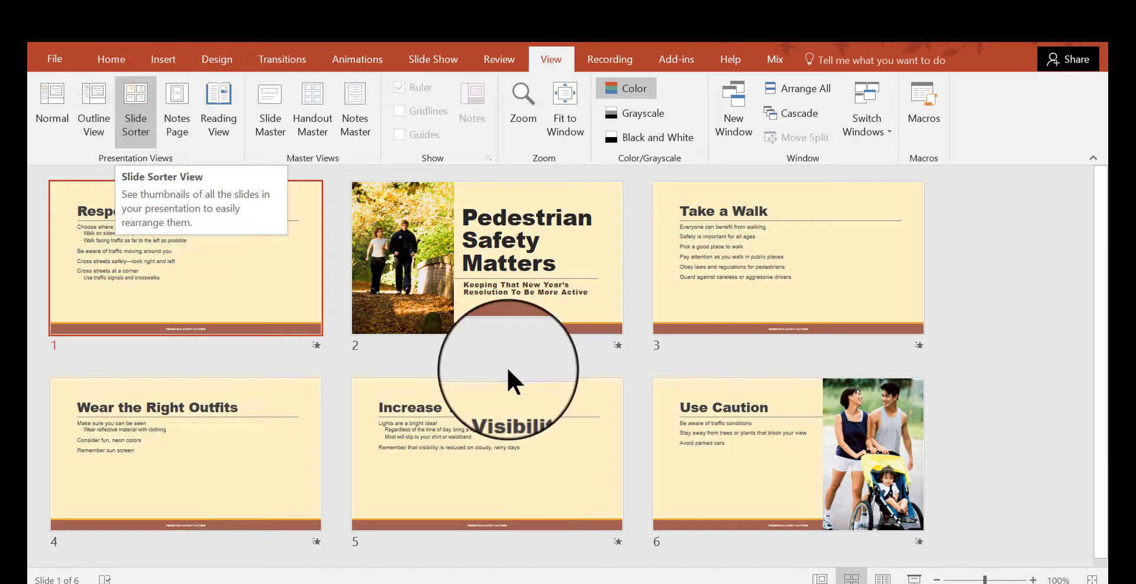
{"action": "mouse_move", "coordinate": [1007, 348]}
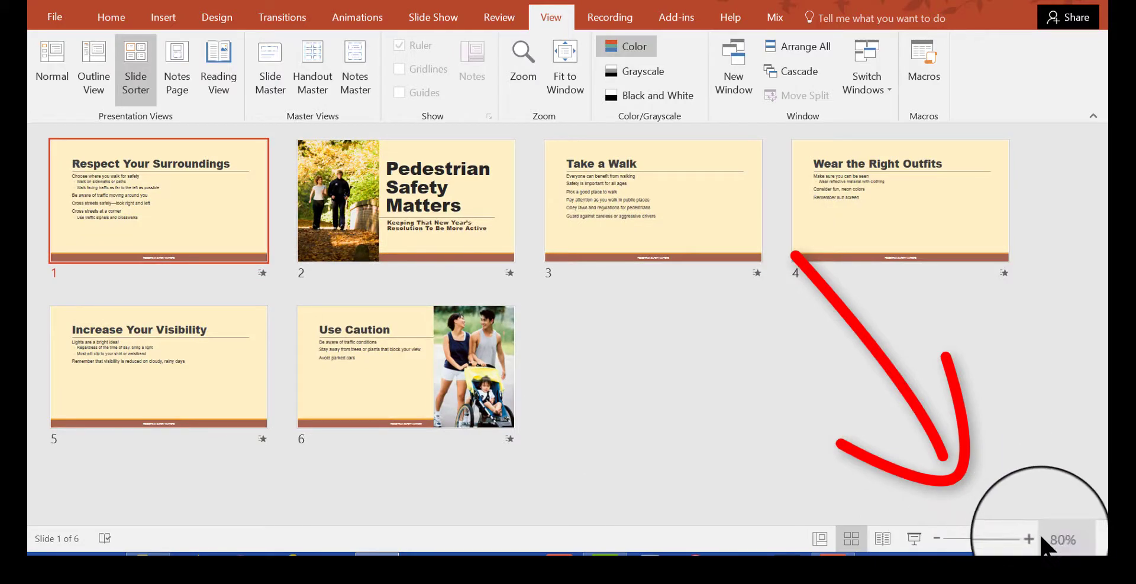
- Drag the status-bar zoom slider to shrink the slide thumbnails
{"action": "left_click_drag", "start_coordinate": [992, 539], "coordinate": [1028, 539]}
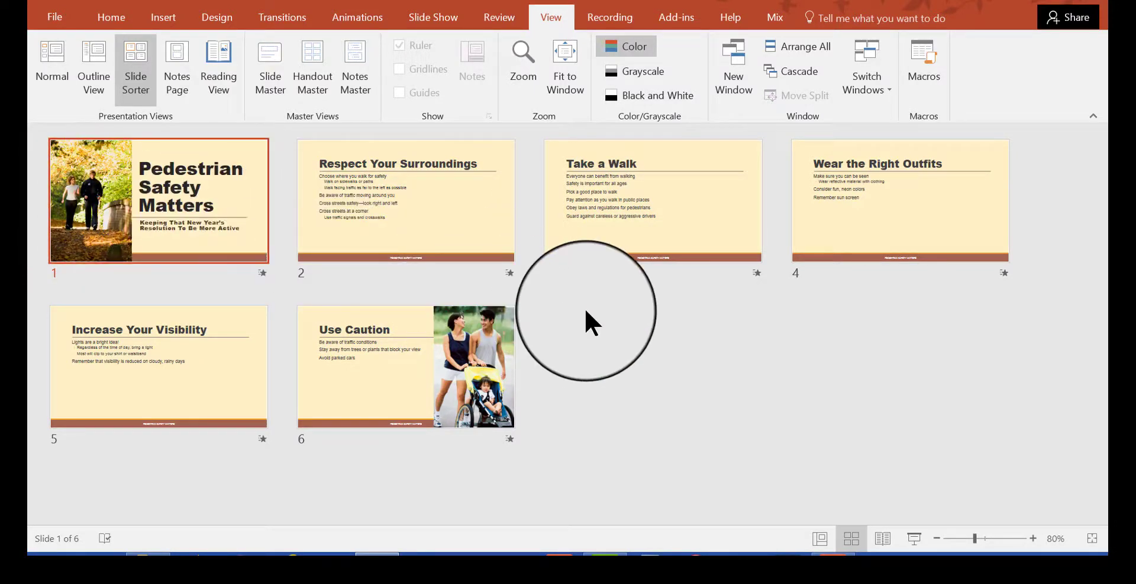
{"action": "mouse_move", "coordinate": [633, 217]}
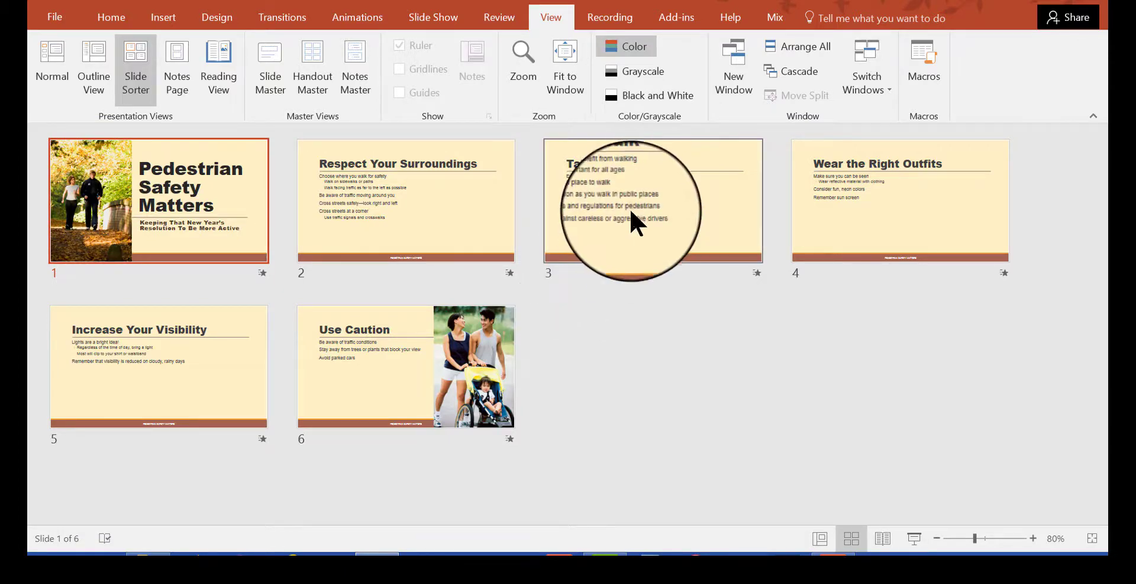